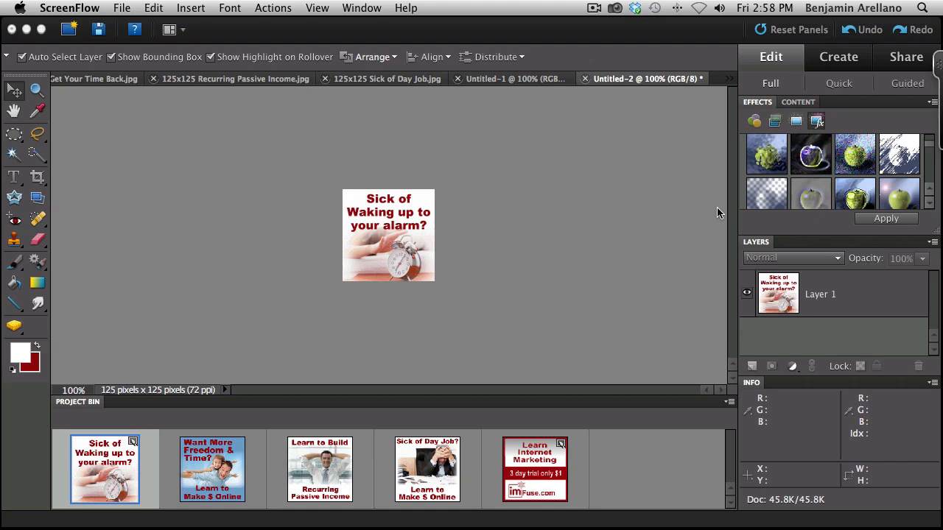
{"action": "mouse_move", "coordinate": [616, 241]}
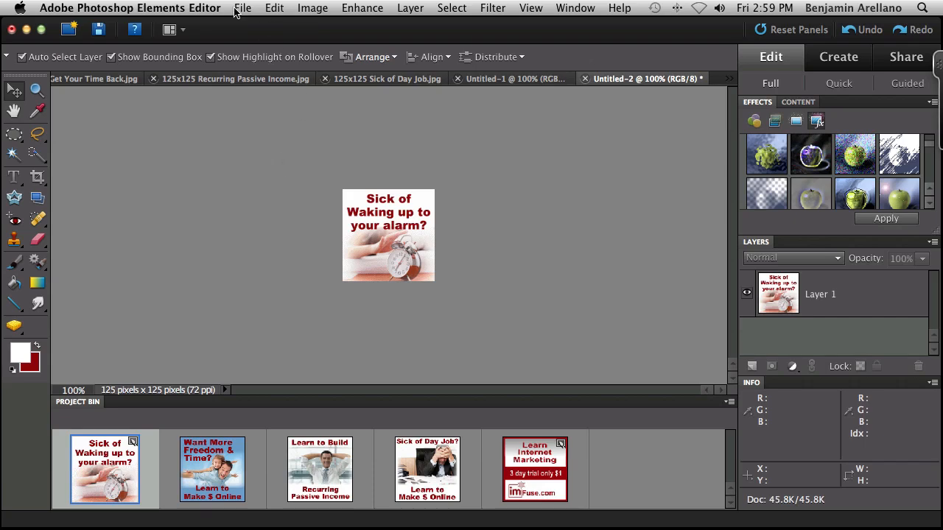
Step: Start a new blank file named 'Banner Ad' sized 125 pixels
{"action": "left_click", "coordinate": [242, 8]}
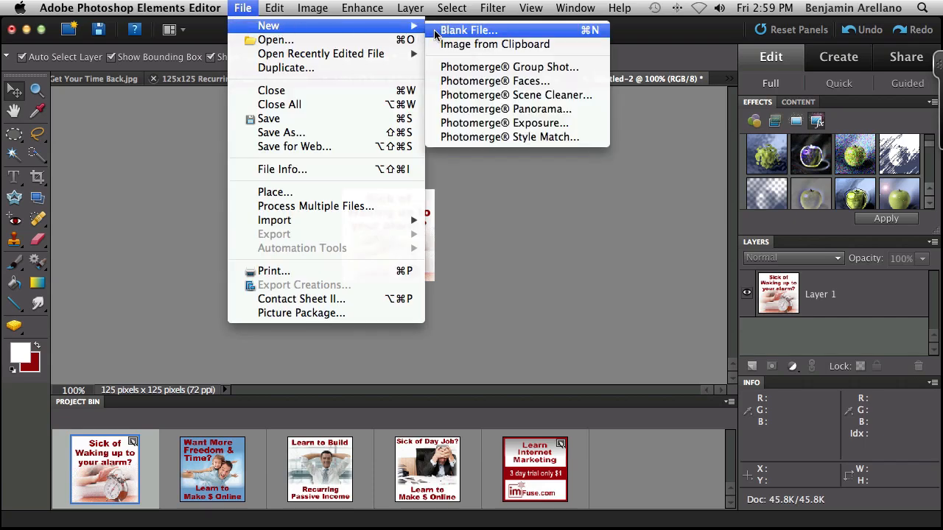
{"action": "mouse_move", "coordinate": [451, 34]}
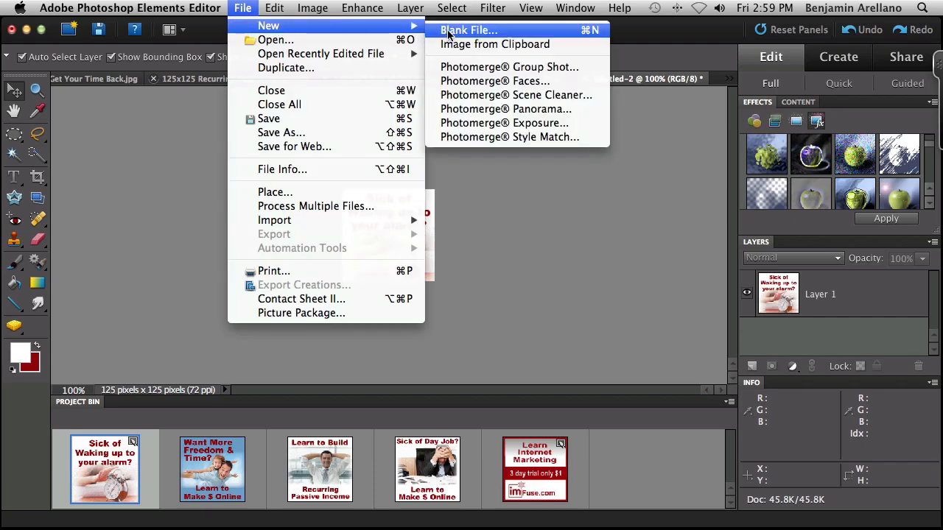
{"action": "left_click", "coordinate": [470, 31]}
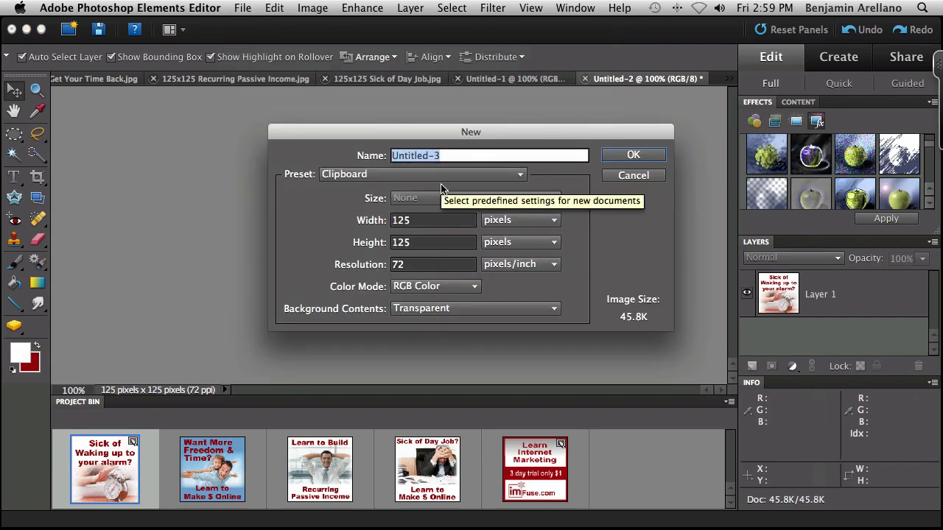
{"action": "type", "text": "Banner Ad"}
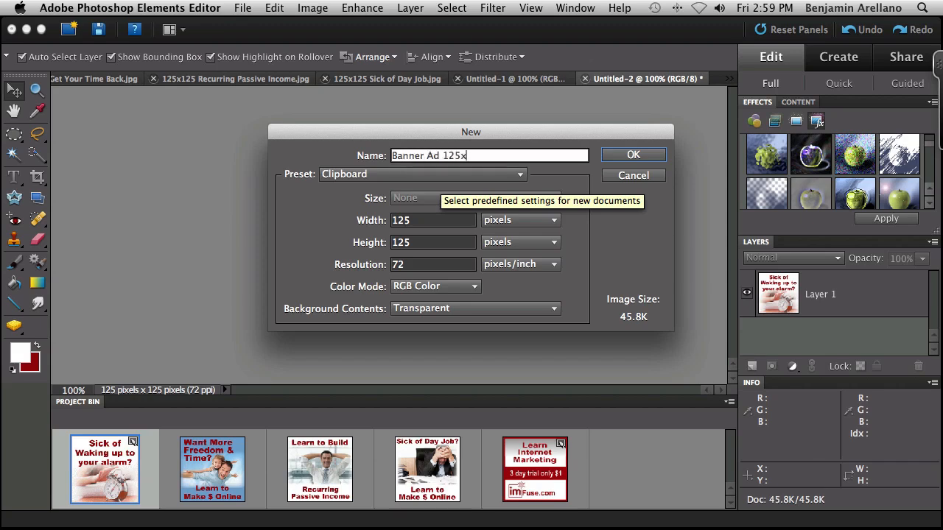
{"action": "type", "text": "125"}
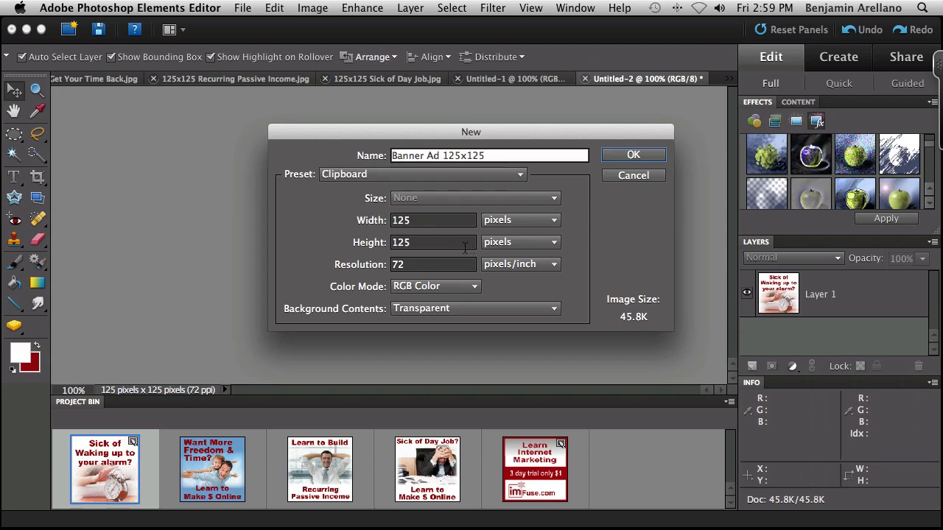
{"action": "mouse_move", "coordinate": [433, 243]}
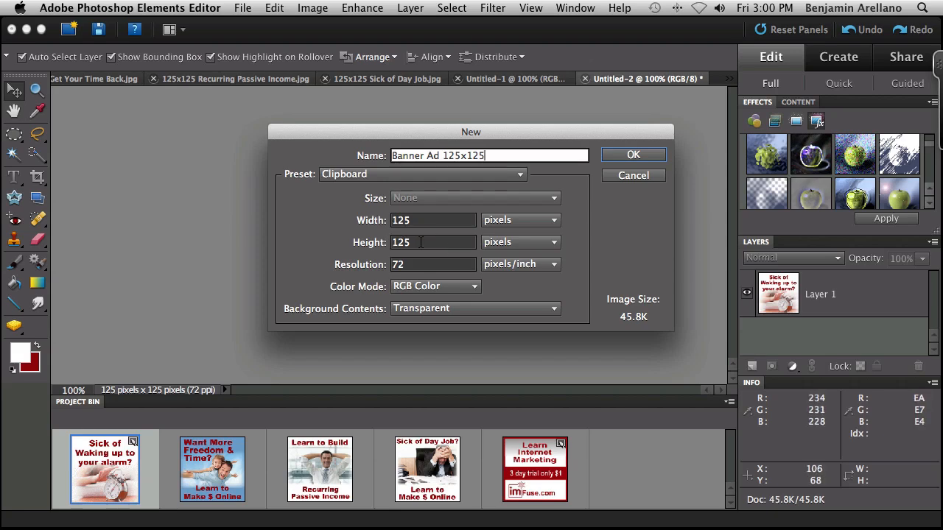
{"action": "mouse_move", "coordinate": [608, 227]}
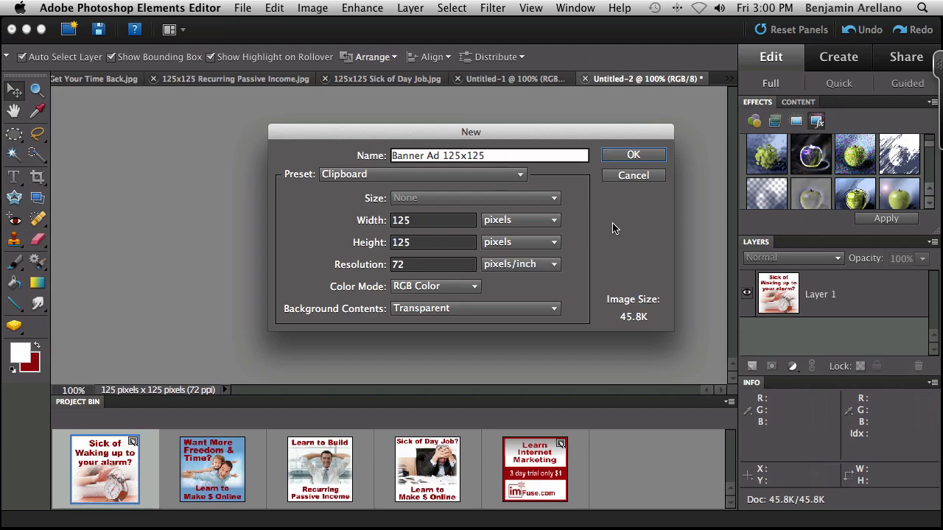
{"action": "mouse_move", "coordinate": [632, 155]}
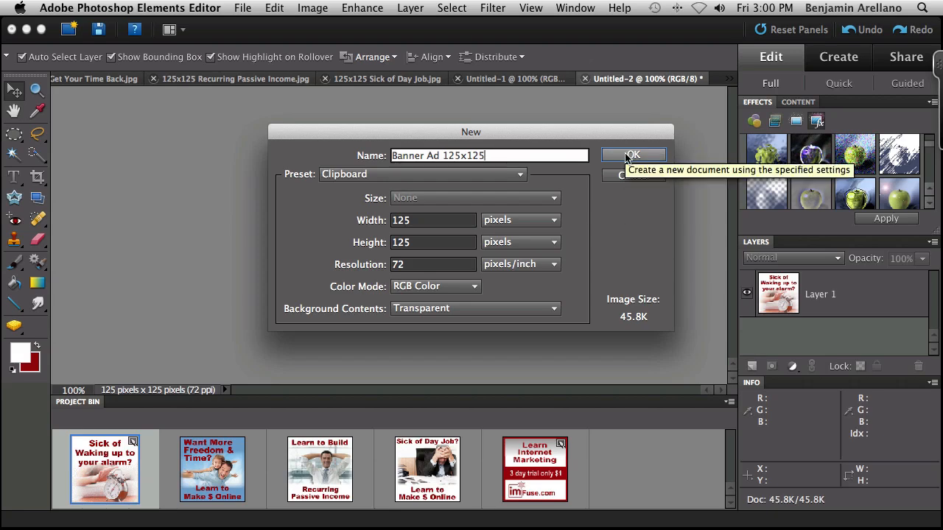
Step: Create the blank transparent Banner Ad 125x125 document
{"action": "left_click", "coordinate": [633, 154]}
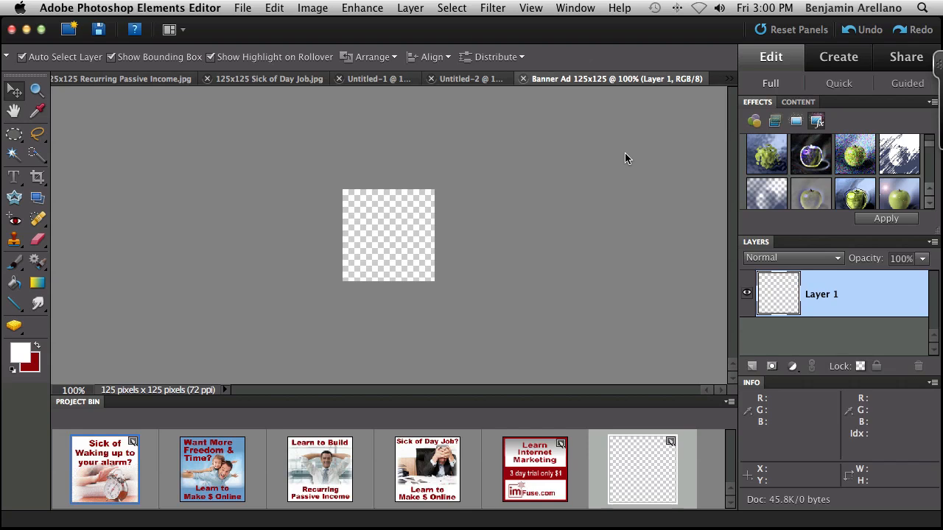
{"action": "mouse_move", "coordinate": [603, 226]}
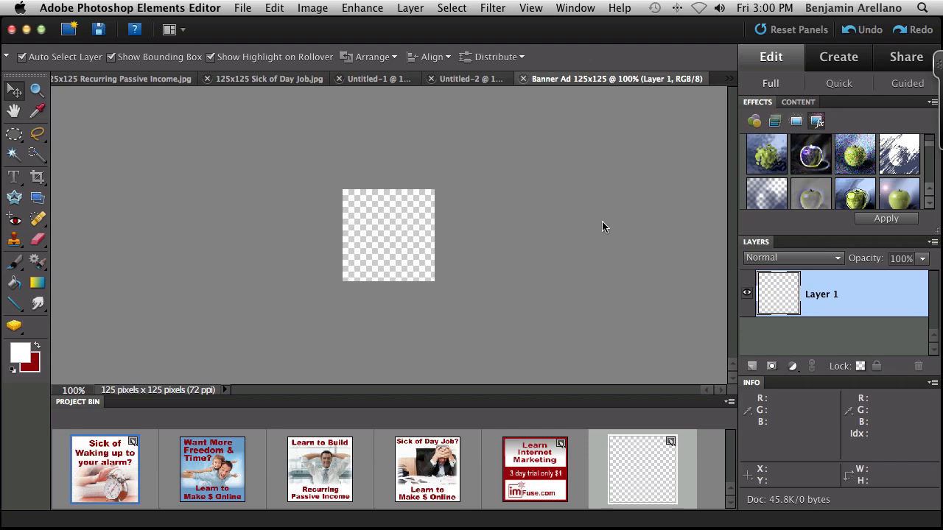
{"action": "mouse_move", "coordinate": [120, 462]}
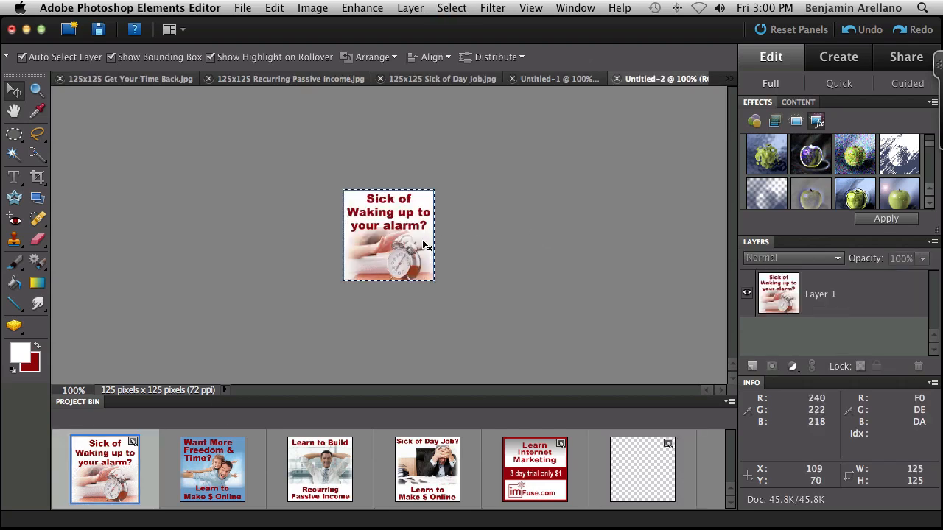
Step: Paste the passive-income and day-job ads into the Banner Ad document as new layers
{"action": "left_click", "coordinate": [643, 469]}
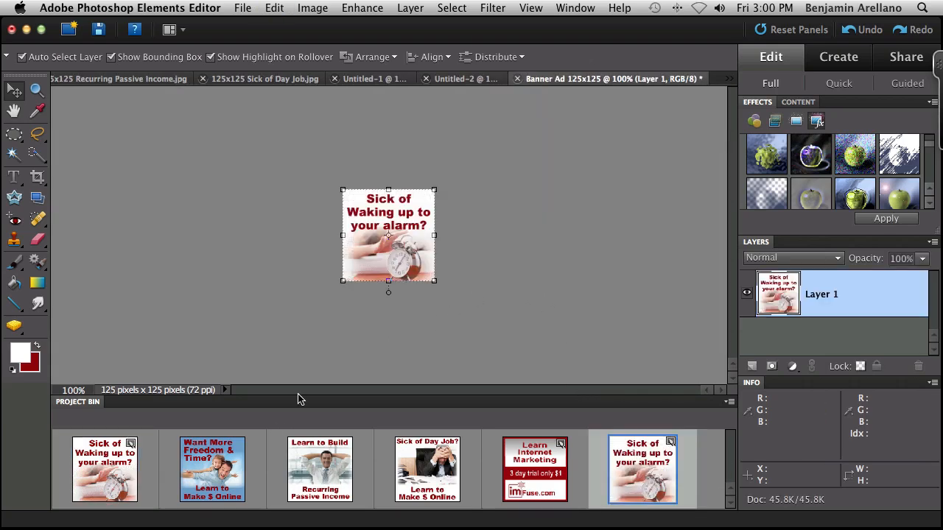
{"action": "mouse_move", "coordinate": [227, 467]}
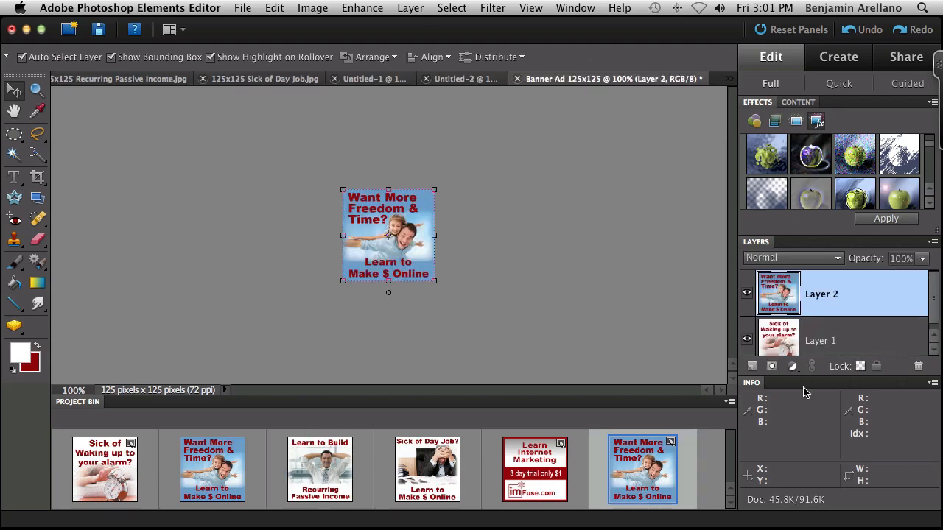
{"action": "left_click", "coordinate": [751, 366]}
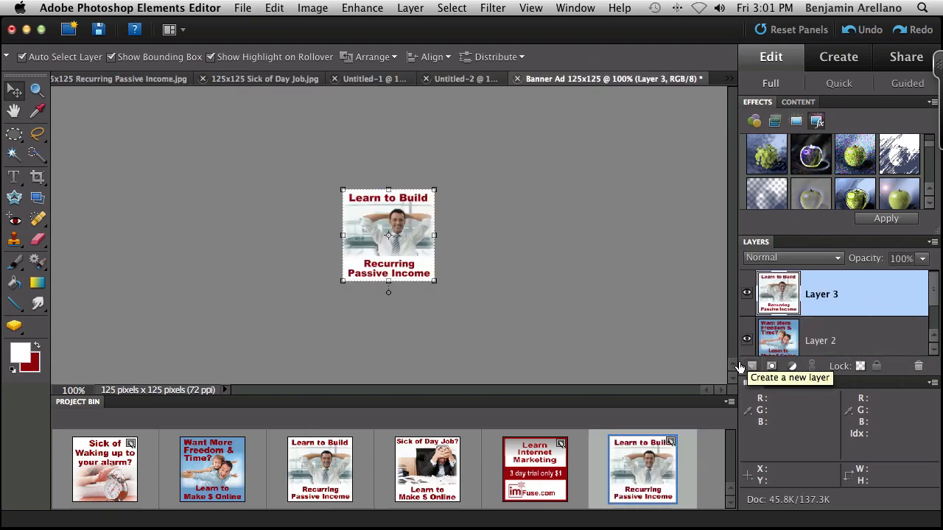
{"action": "left_click", "coordinate": [427, 470]}
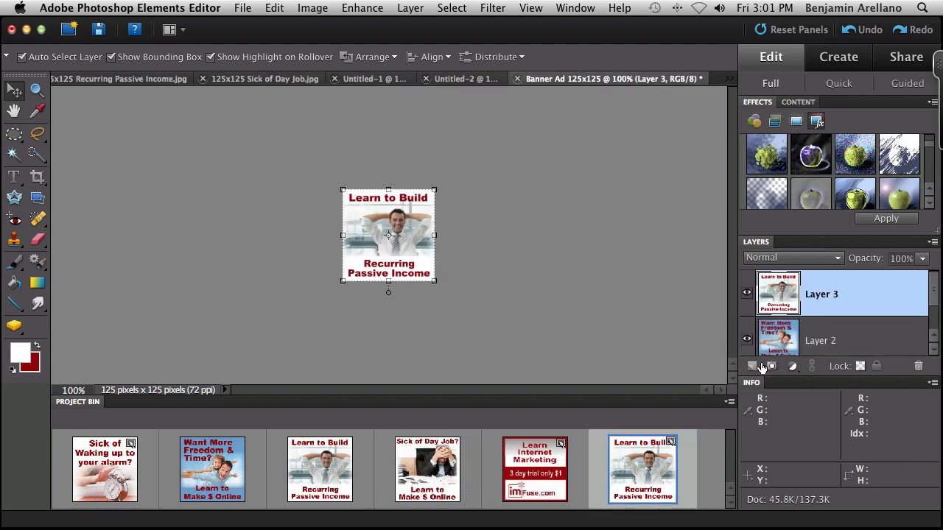
{"action": "left_click", "coordinate": [752, 366]}
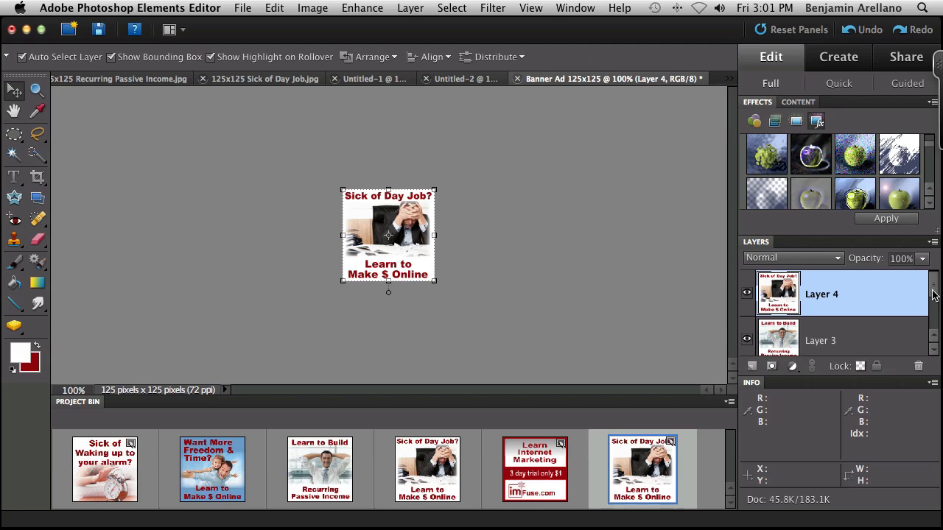
Step: Select the alarm-clock ad layer at the bottom of the Banner Ad stack
{"action": "scroll", "scroll_direction": "down", "scroll_amount": 3}
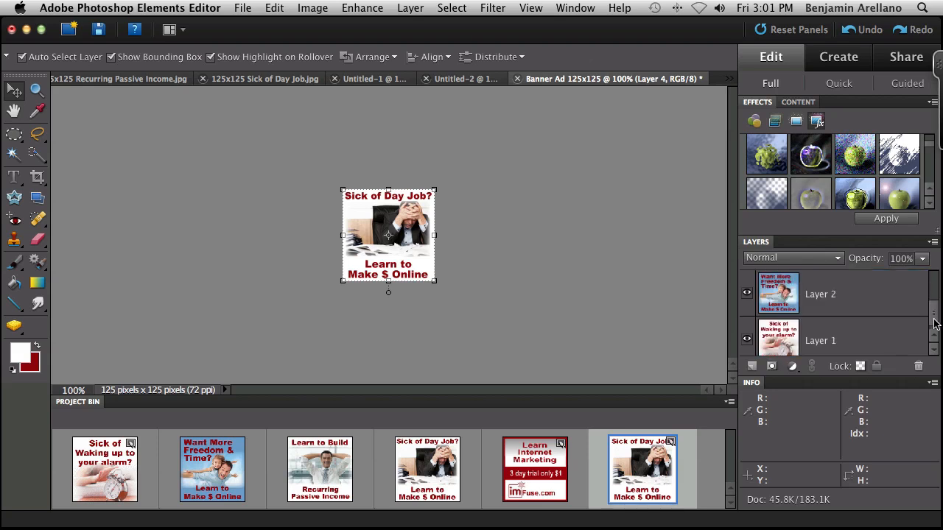
{"action": "mouse_move", "coordinate": [935, 343]}
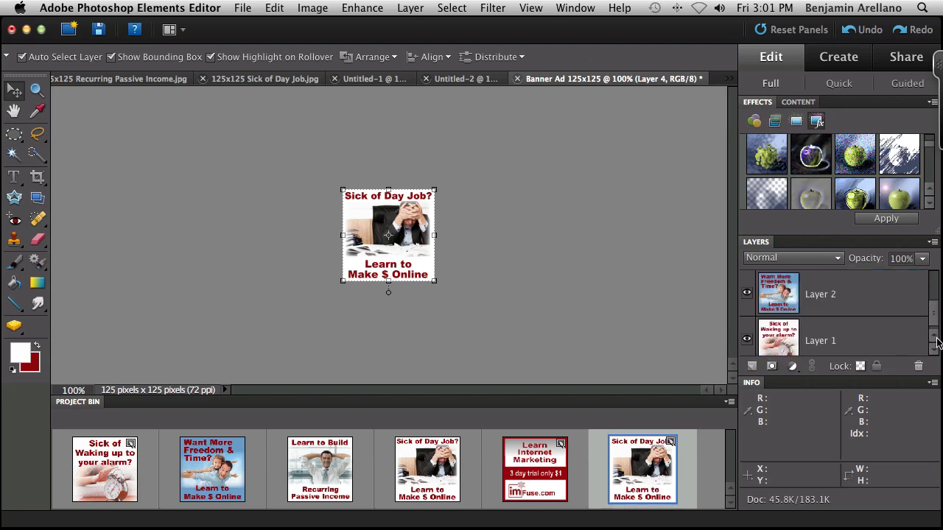
{"action": "left_click", "coordinate": [820, 333]}
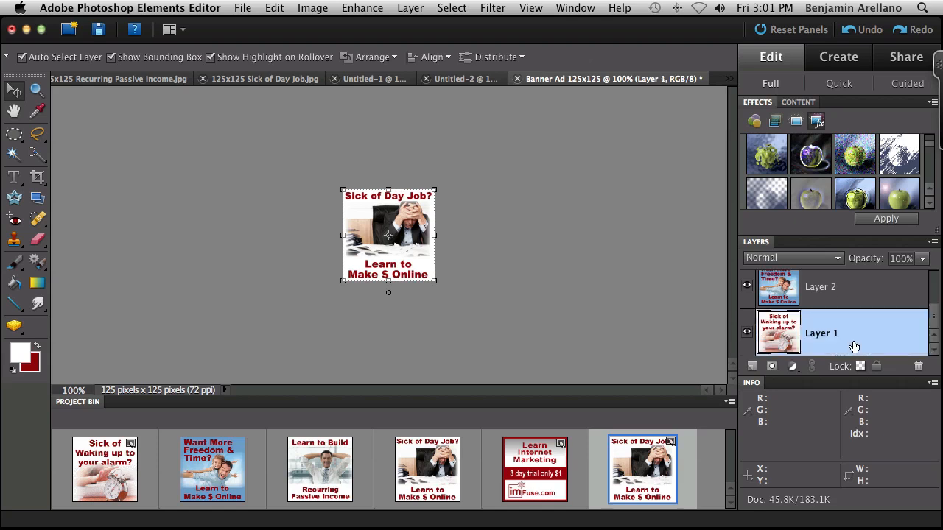
{"action": "mouse_move", "coordinate": [871, 332]}
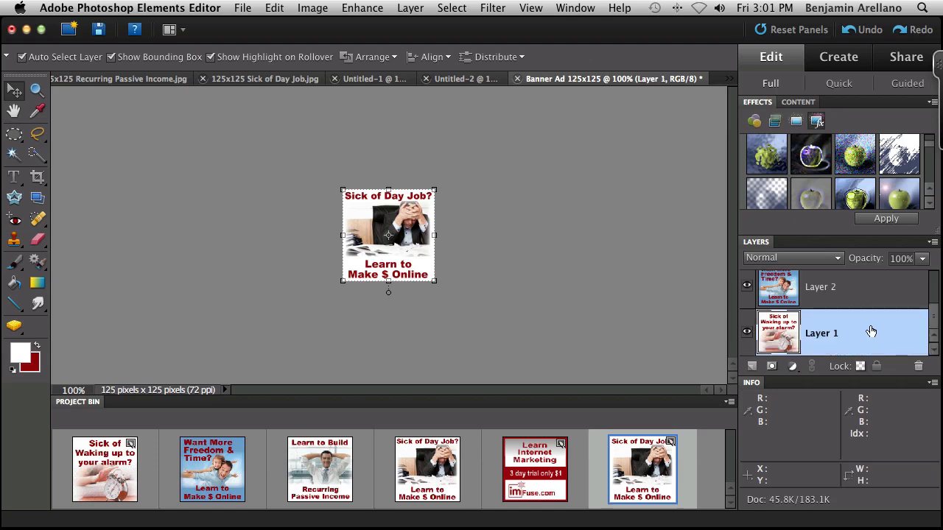
{"action": "mouse_move", "coordinate": [863, 321]}
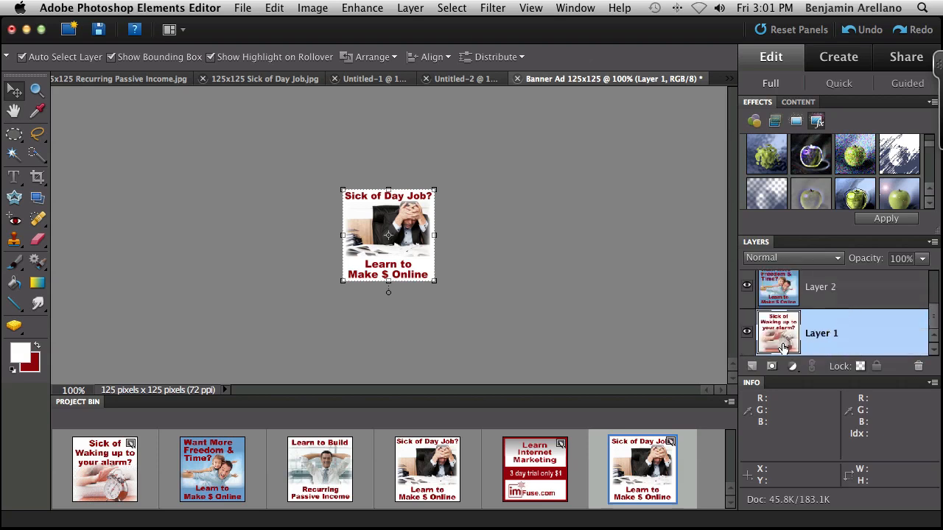
{"action": "mouse_move", "coordinate": [856, 328]}
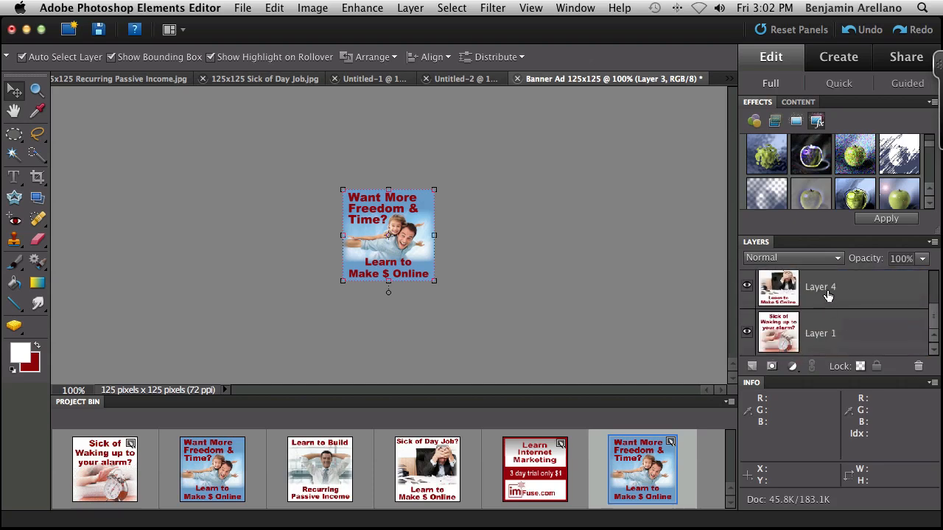
Step: Rename the day-job, Freedom & Time ('Layer 4') and passive-income ad layers
{"action": "double_click", "coordinate": [819, 286]}
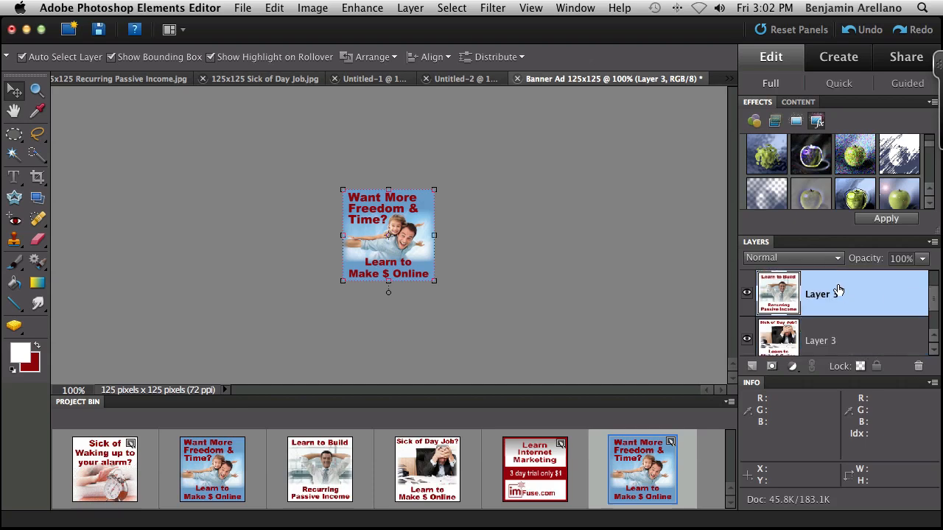
{"action": "double_click", "coordinate": [823, 294]}
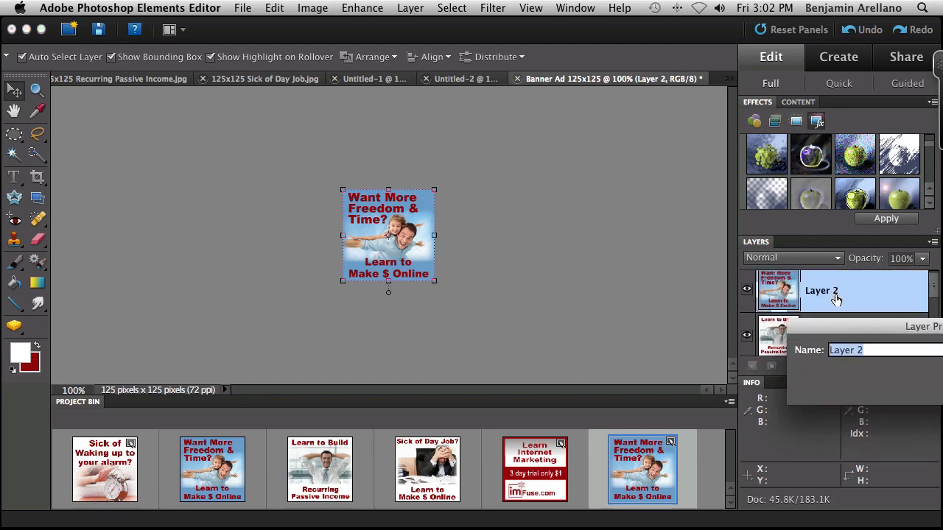
{"action": "type", "text": "Layer 4"}
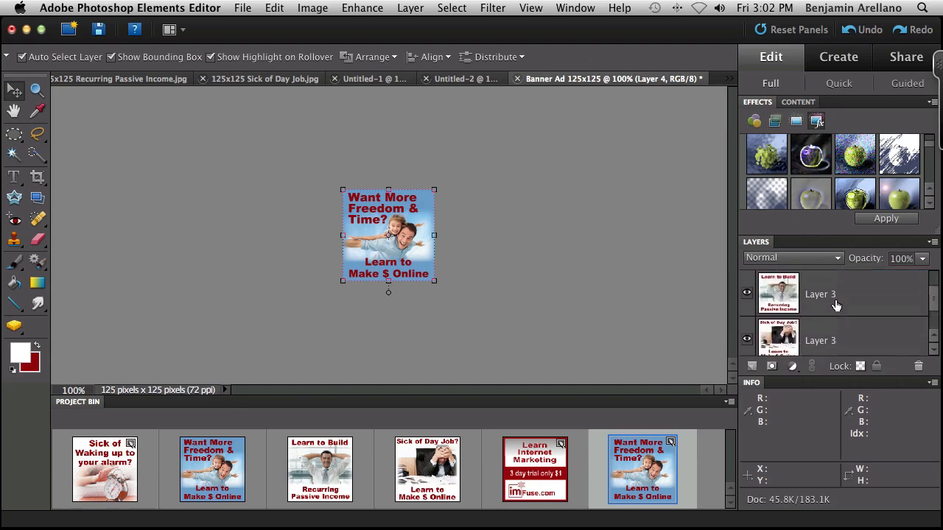
{"action": "double_click", "coordinate": [819, 340]}
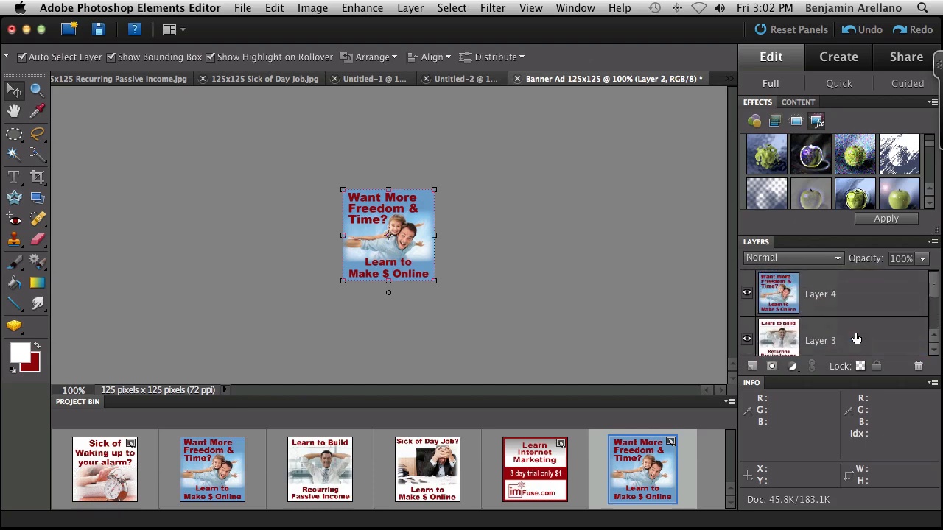
{"action": "mouse_move", "coordinate": [361, 237]}
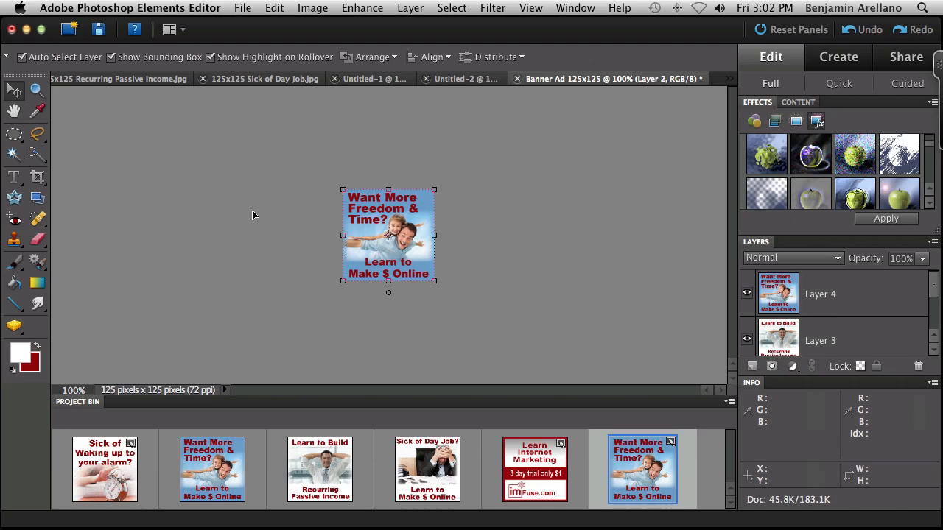
{"action": "mouse_move", "coordinate": [249, 192]}
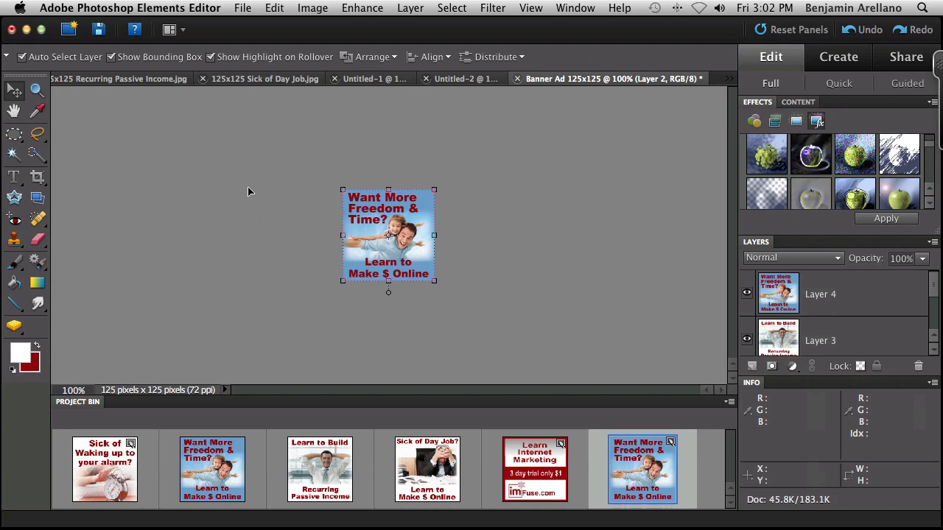
{"action": "mouse_move", "coordinate": [262, 12]}
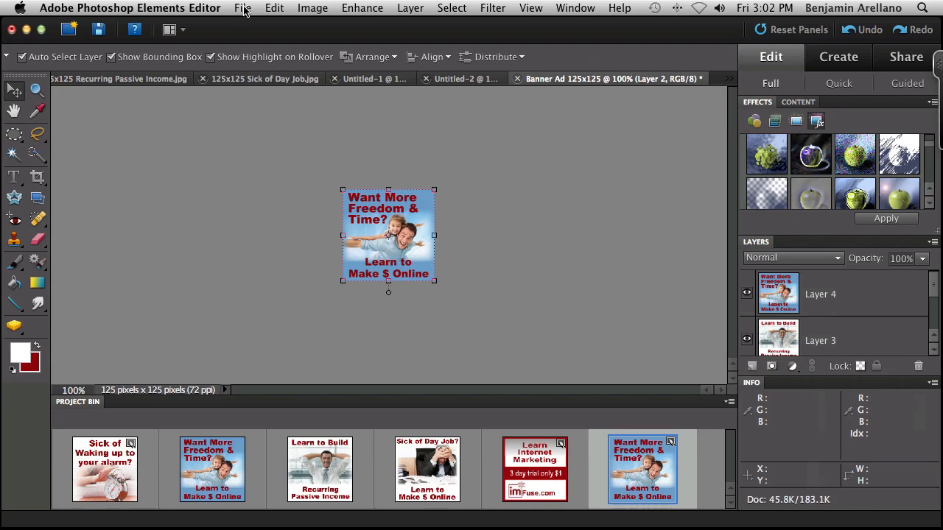
Step: Bring up the Save for Web export settings for the banner ad
{"action": "left_click", "coordinate": [242, 8]}
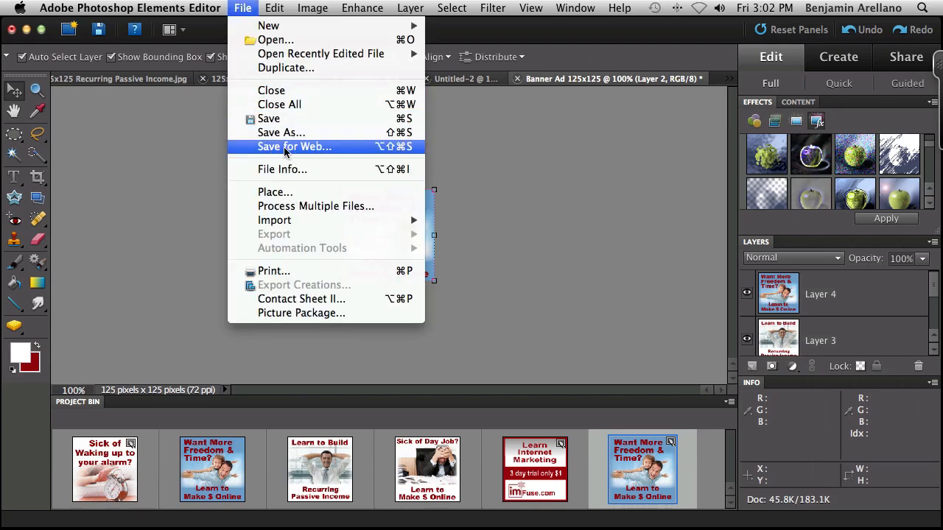
{"action": "left_click", "coordinate": [293, 146]}
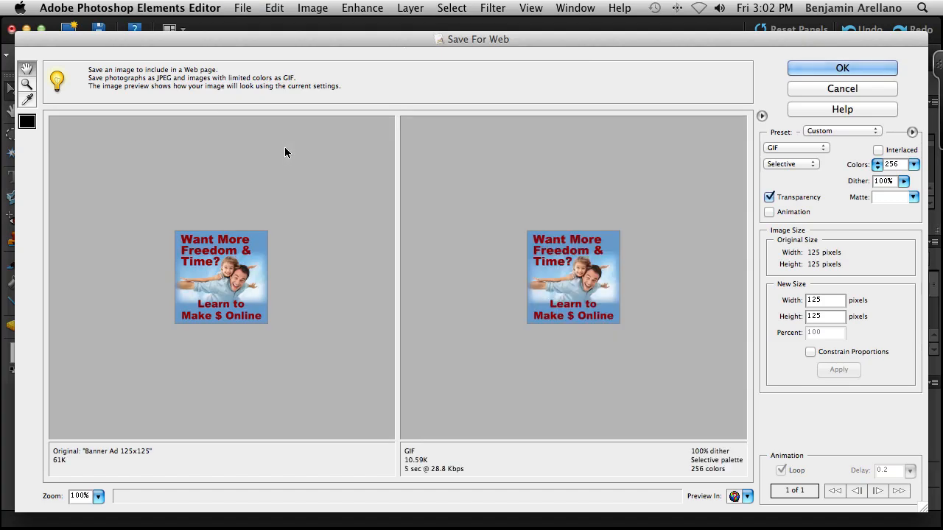
{"action": "mouse_move", "coordinate": [826, 198]}
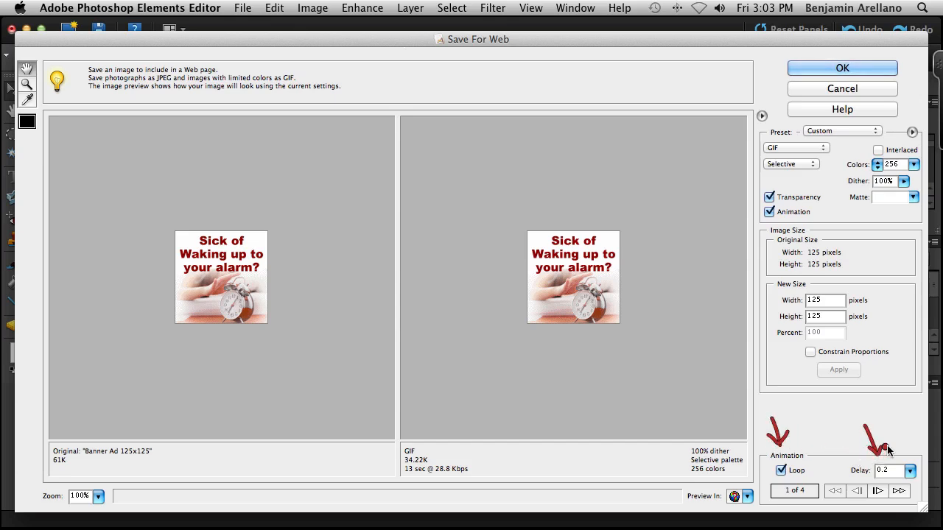
{"action": "mouse_move", "coordinate": [893, 462]}
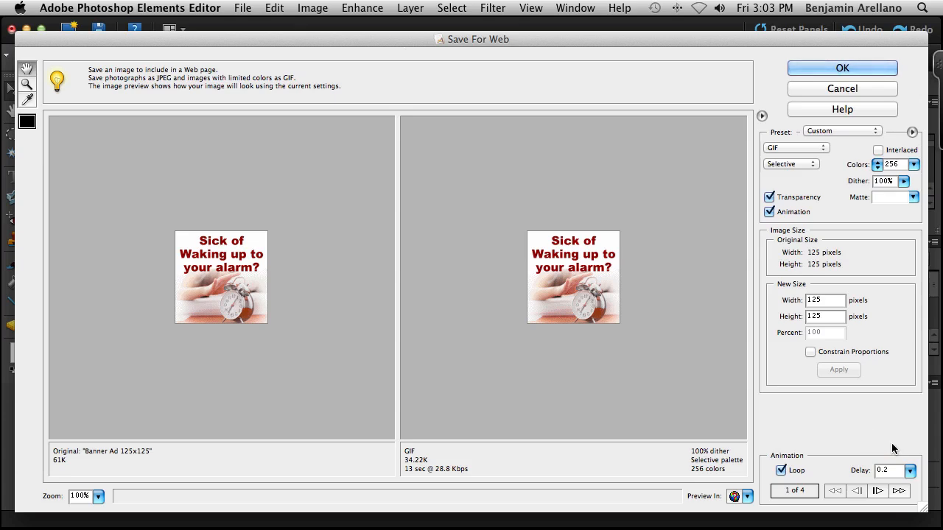
Step: Set the animation frame delay to 0.5 seconds
{"action": "left_click", "coordinate": [907, 469]}
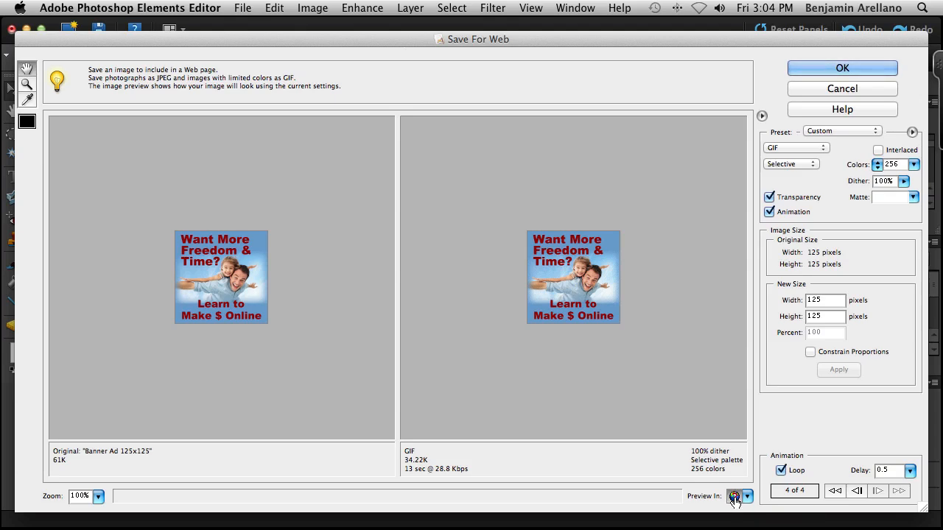
Step: Preview the banner animation in the browser twice, then change the frame delay to 1.5 seconds
{"action": "left_click", "coordinate": [733, 499]}
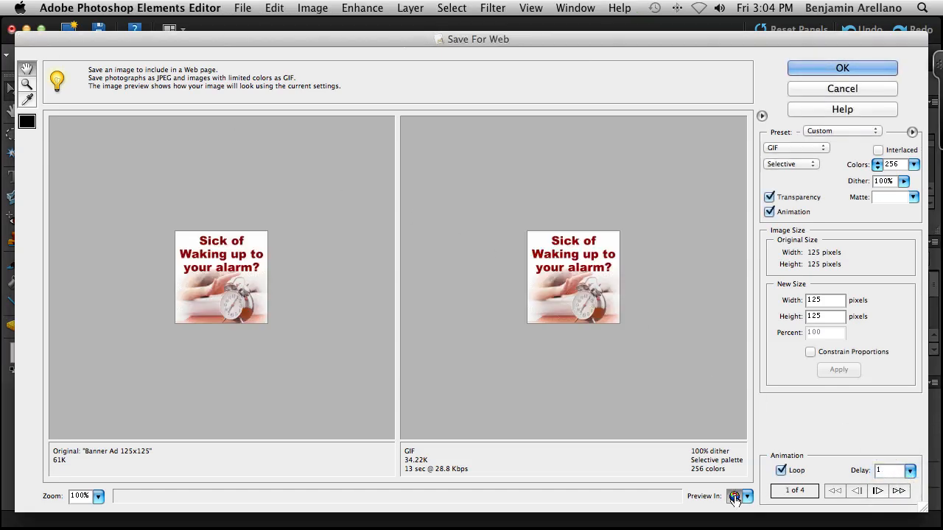
{"action": "left_click", "coordinate": [734, 496]}
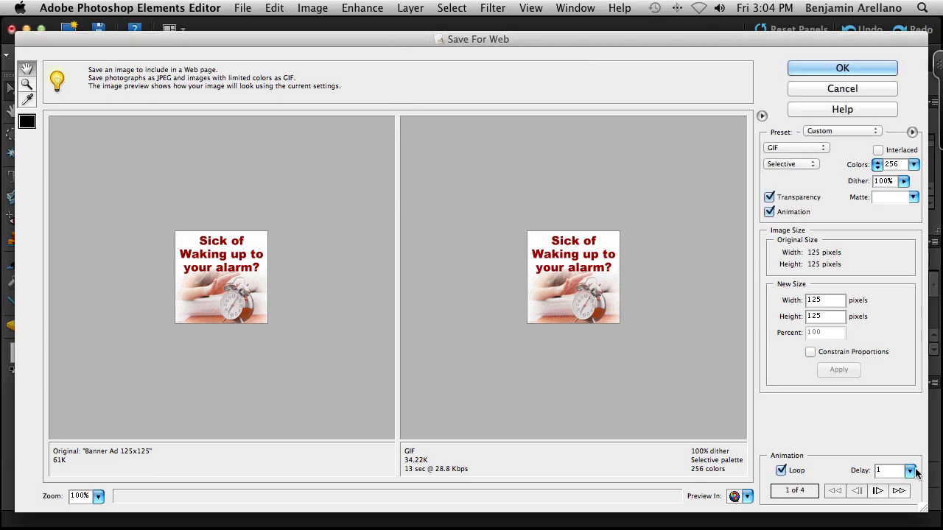
{"action": "left_click", "coordinate": [908, 471]}
{"action": "type", "text": ".5"}
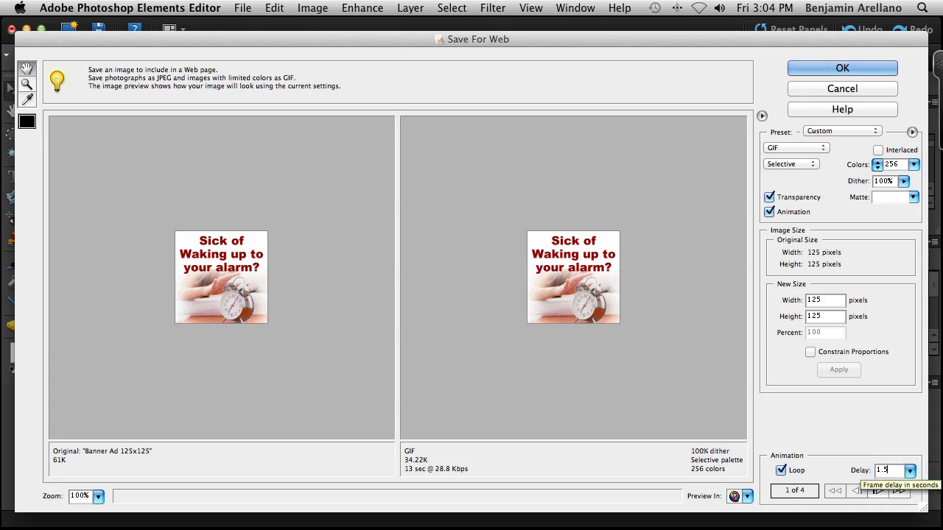
{"action": "mouse_move", "coordinate": [829, 452]}
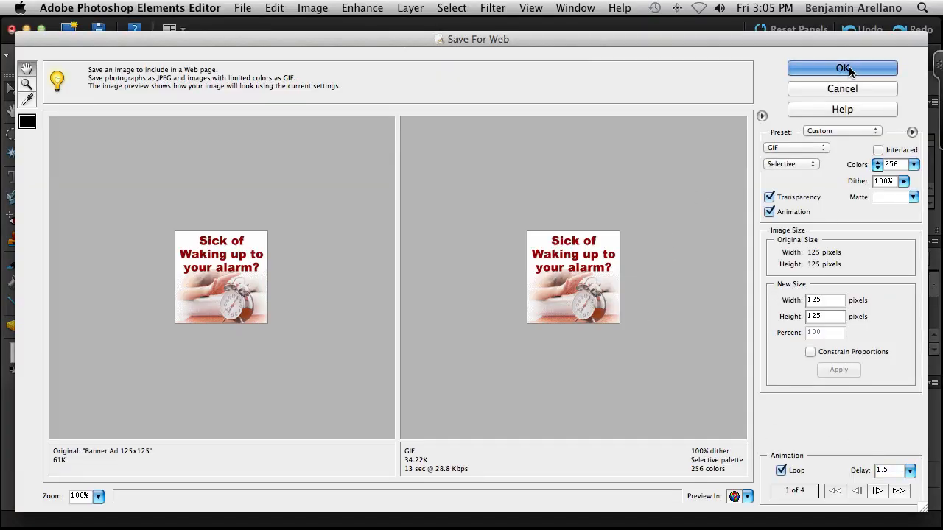
Step: Save the animated banner to the Desktop as Banner-Ad-125x125.gif
{"action": "left_click", "coordinate": [842, 67]}
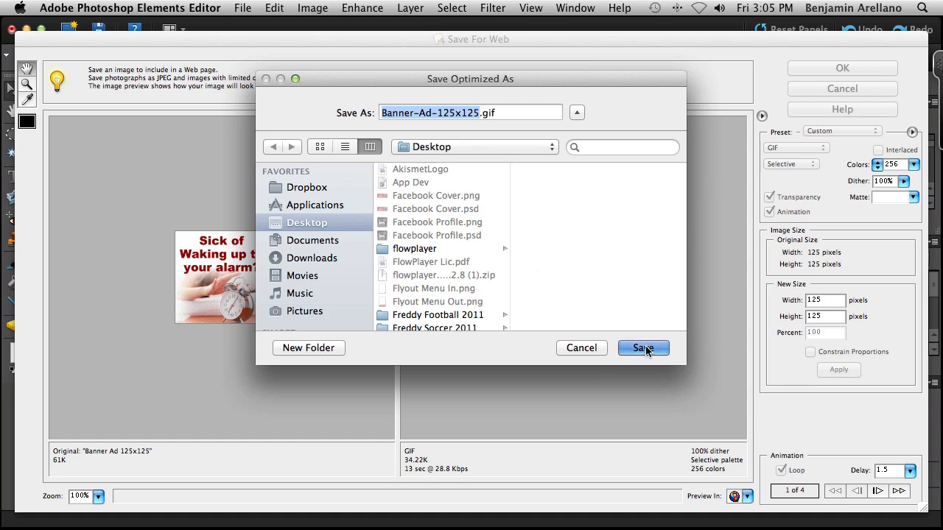
{"action": "left_click", "coordinate": [642, 347]}
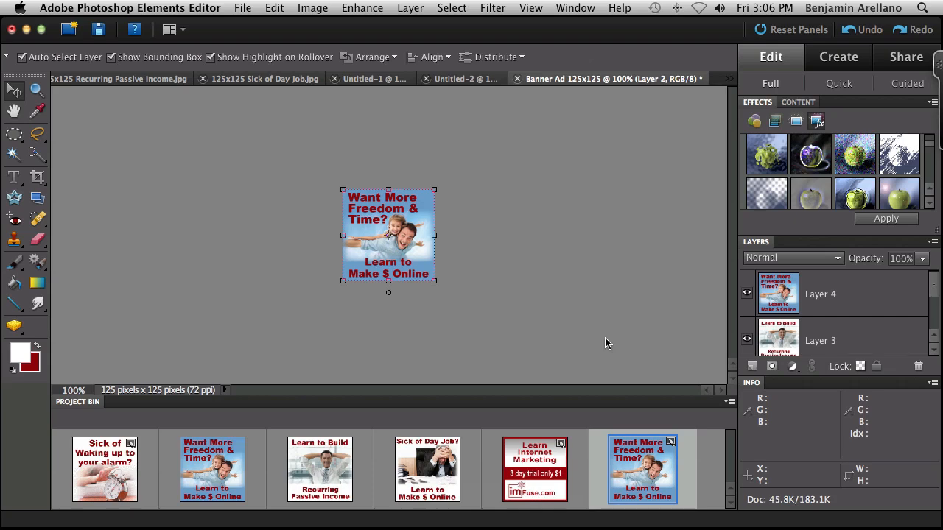
{"action": "mouse_move", "coordinate": [587, 304]}
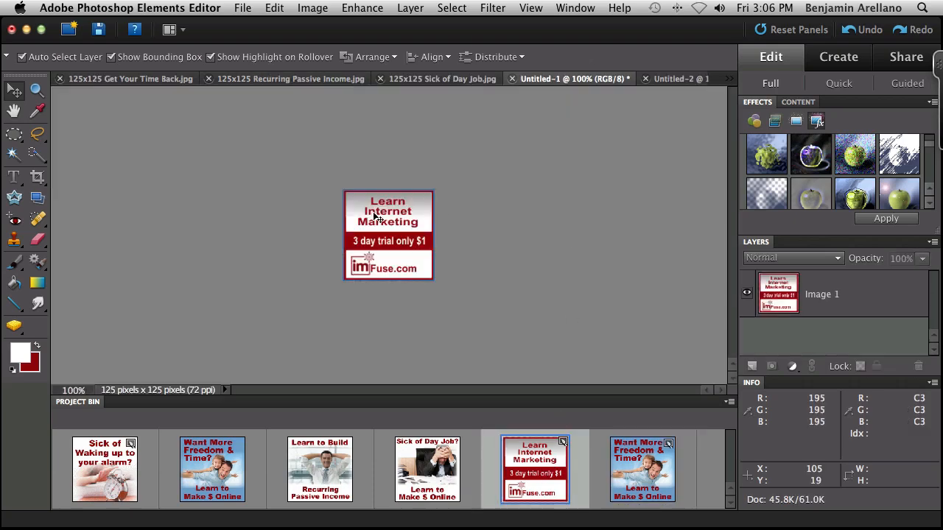
{"action": "mouse_move", "coordinate": [655, 303]}
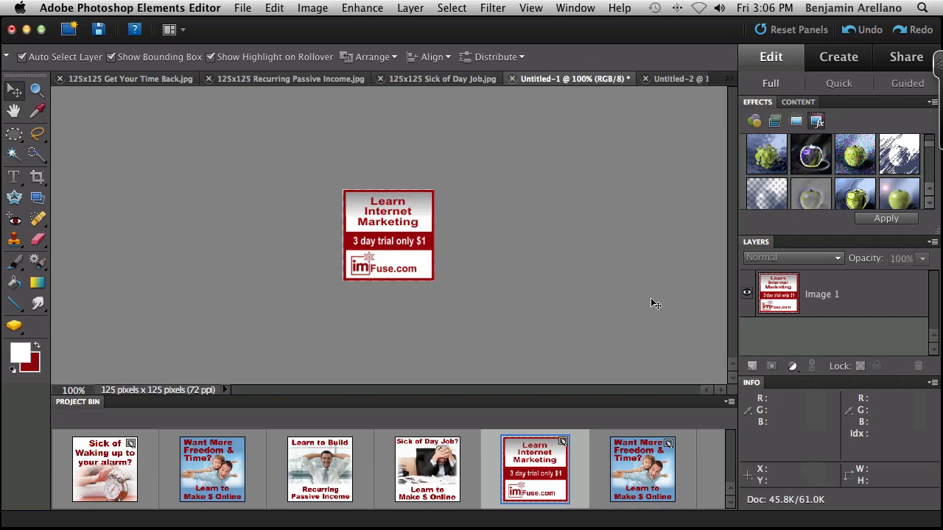
{"action": "mouse_move", "coordinate": [432, 278]}
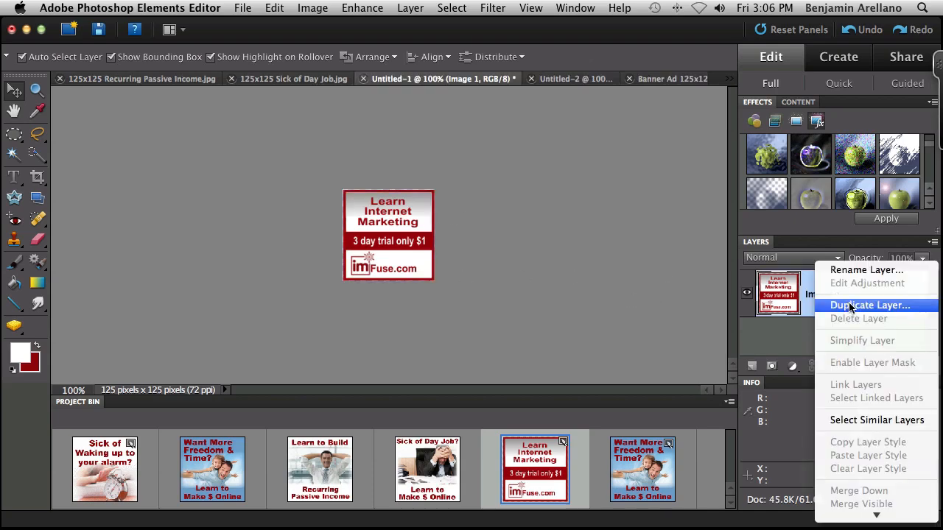
Step: Duplicate the ad's only layer, creating the Image 2 copy
{"action": "left_click", "coordinate": [861, 306]}
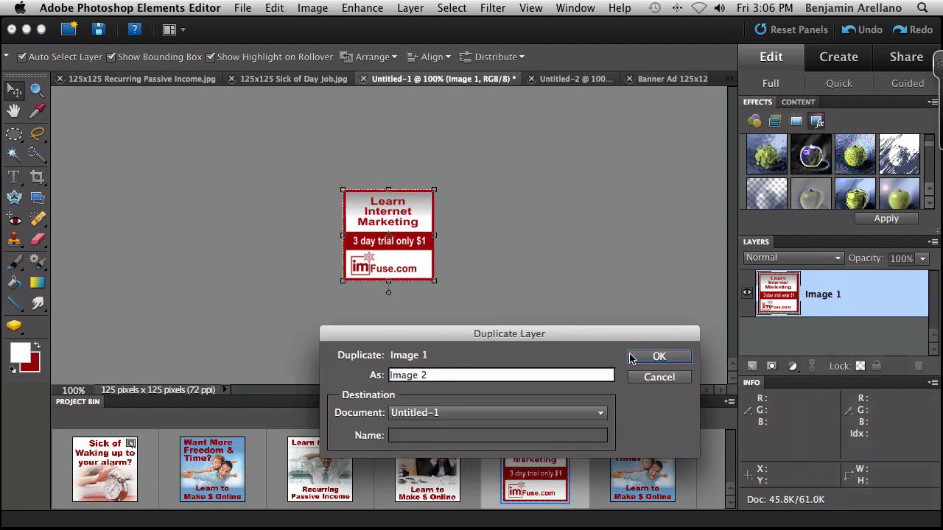
{"action": "left_click", "coordinate": [659, 356]}
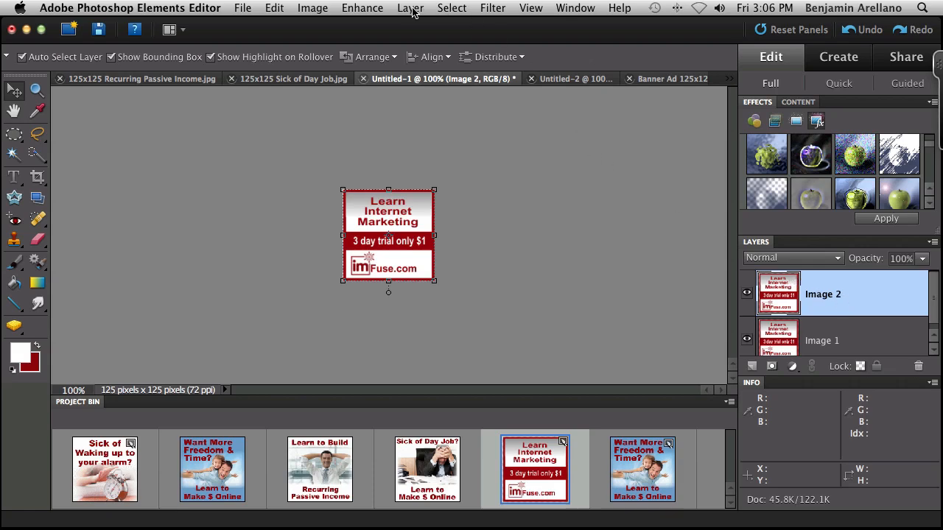
{"action": "left_click", "coordinate": [494, 7]}
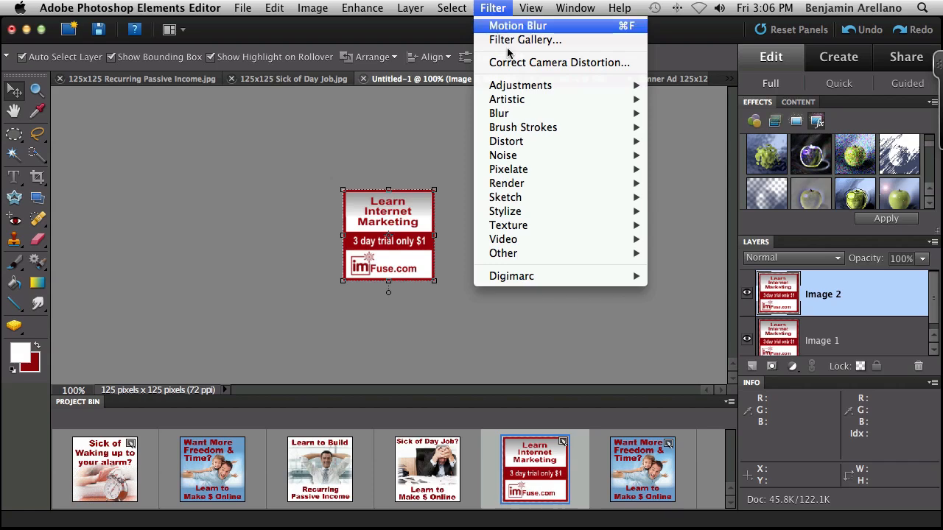
{"action": "mouse_move", "coordinate": [520, 85]}
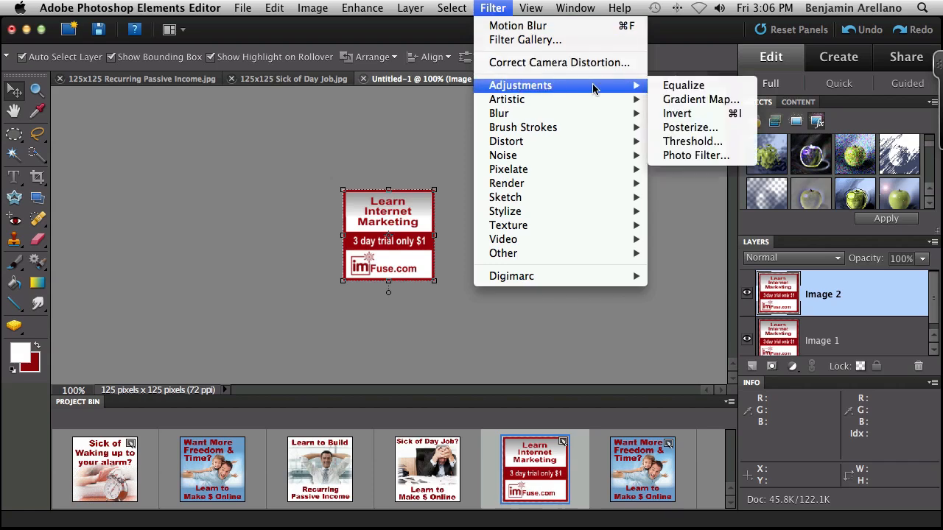
Step: Invert the colours of the Image 2 copy
{"action": "left_click", "coordinate": [677, 112]}
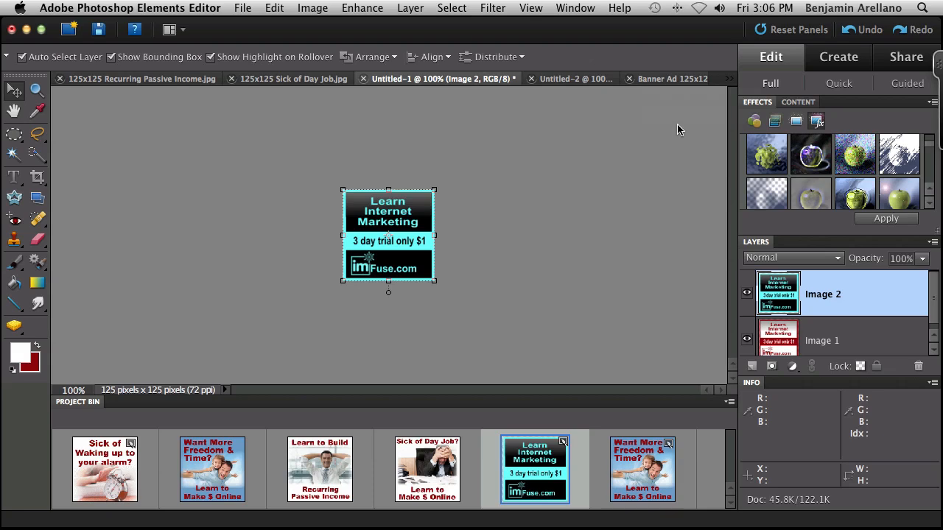
{"action": "mouse_move", "coordinate": [585, 315]}
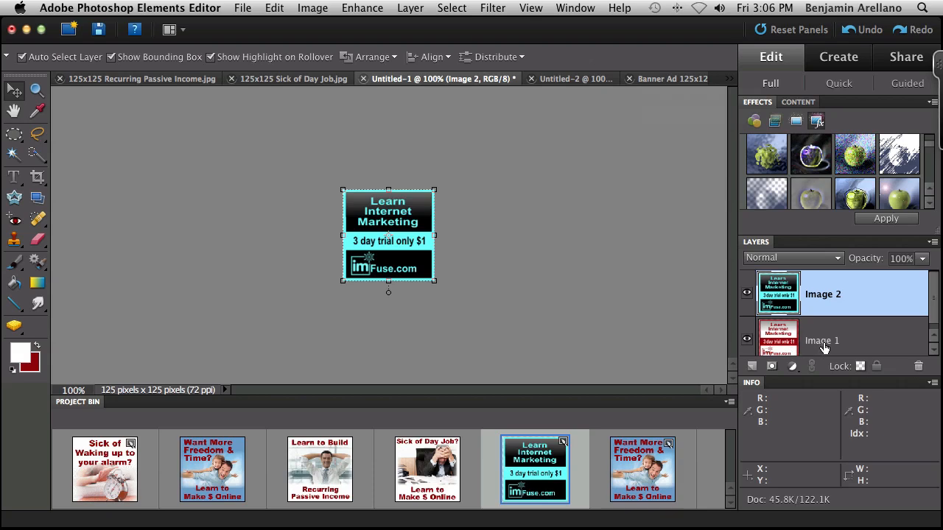
{"action": "mouse_move", "coordinate": [824, 346]}
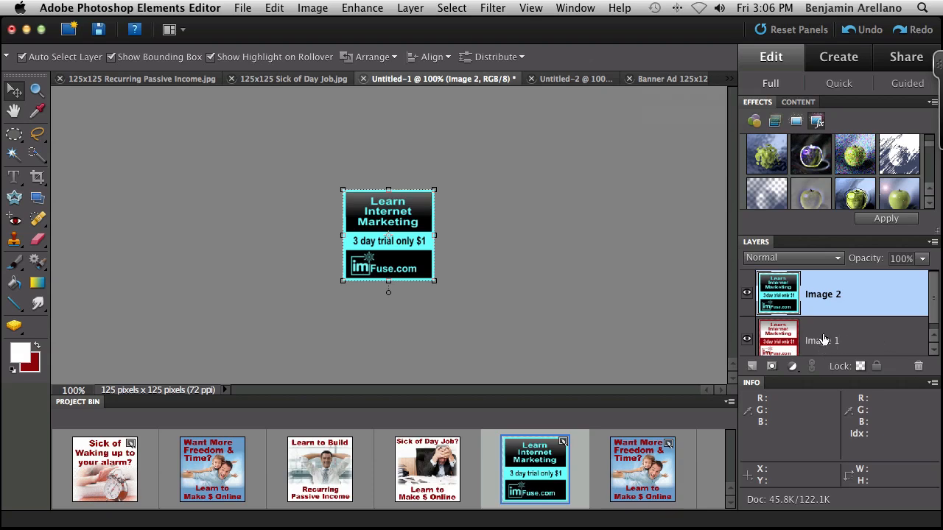
{"action": "mouse_move", "coordinate": [834, 341]}
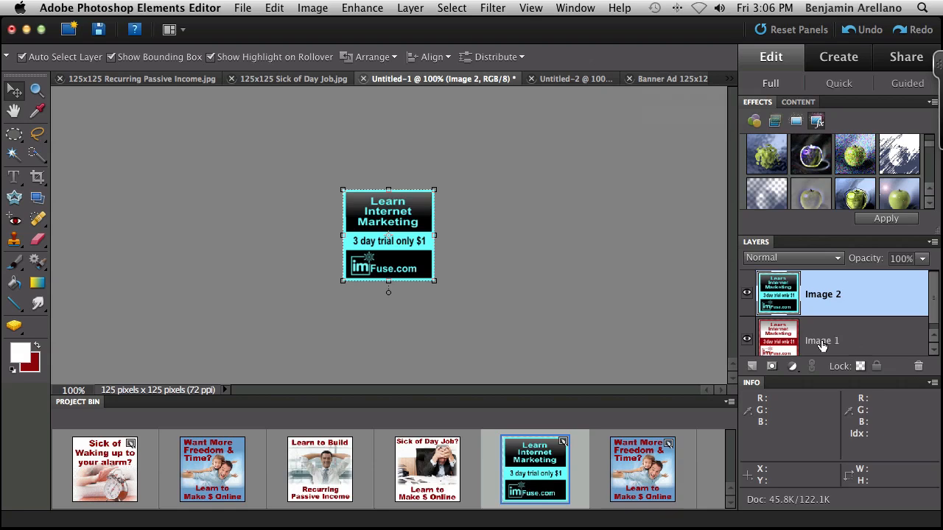
{"action": "mouse_move", "coordinate": [843, 331]}
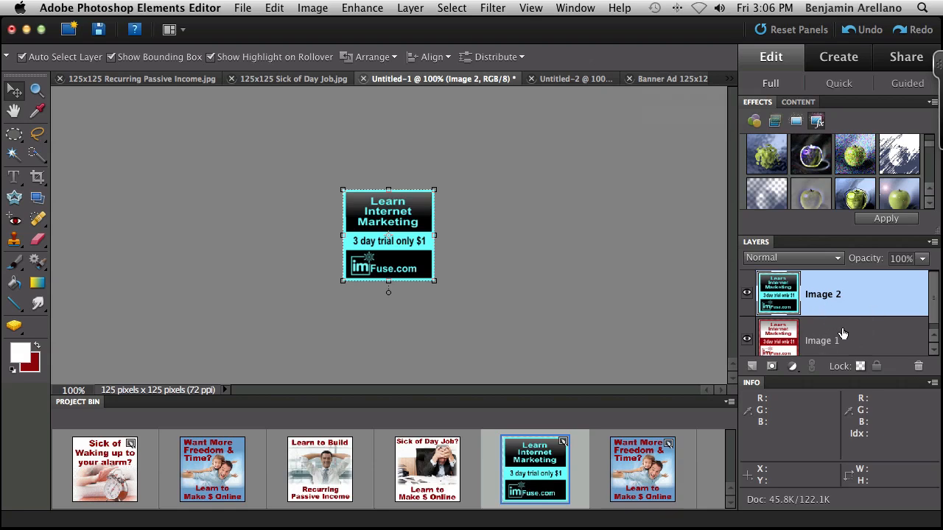
{"action": "mouse_move", "coordinate": [267, 9]}
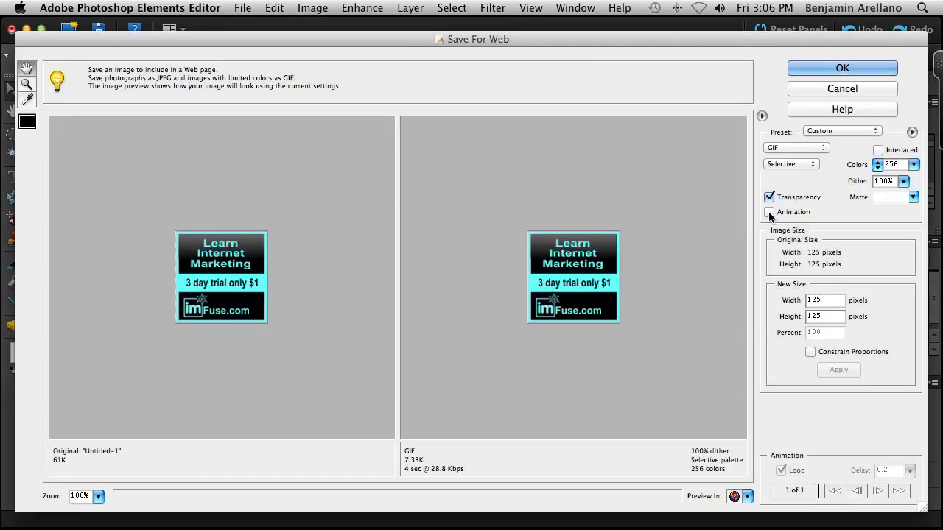
Step: Enable Animation with a 0.5-second frame delay and preview the flashing ad in a browser
{"action": "left_click", "coordinate": [769, 212]}
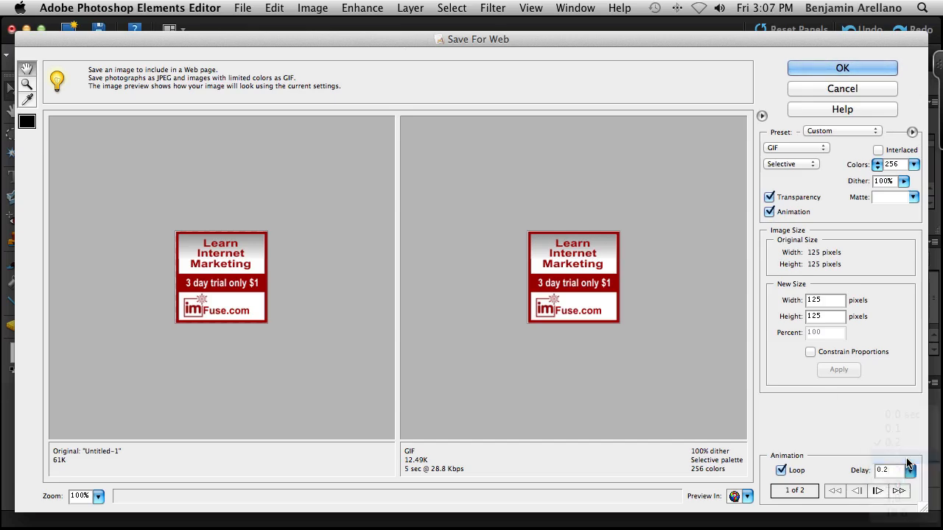
{"action": "left_click", "coordinate": [907, 469]}
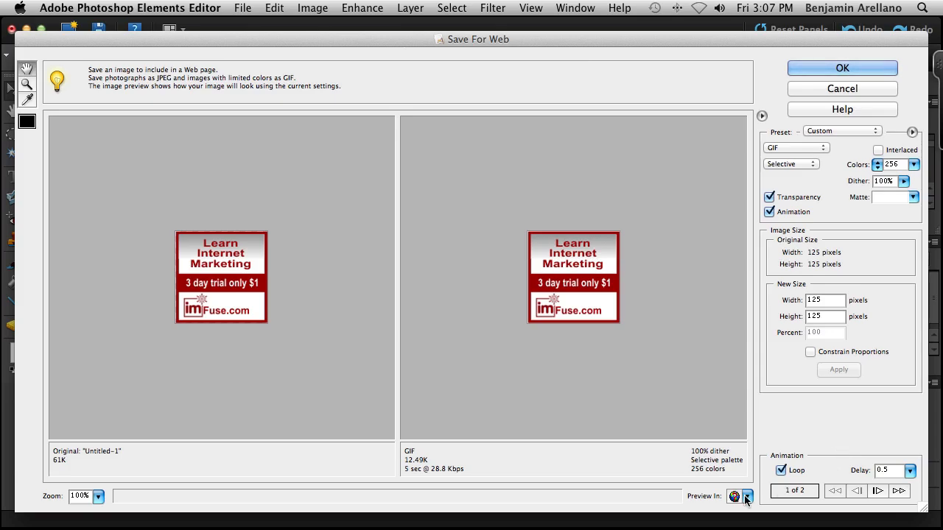
{"action": "left_click", "coordinate": [734, 497]}
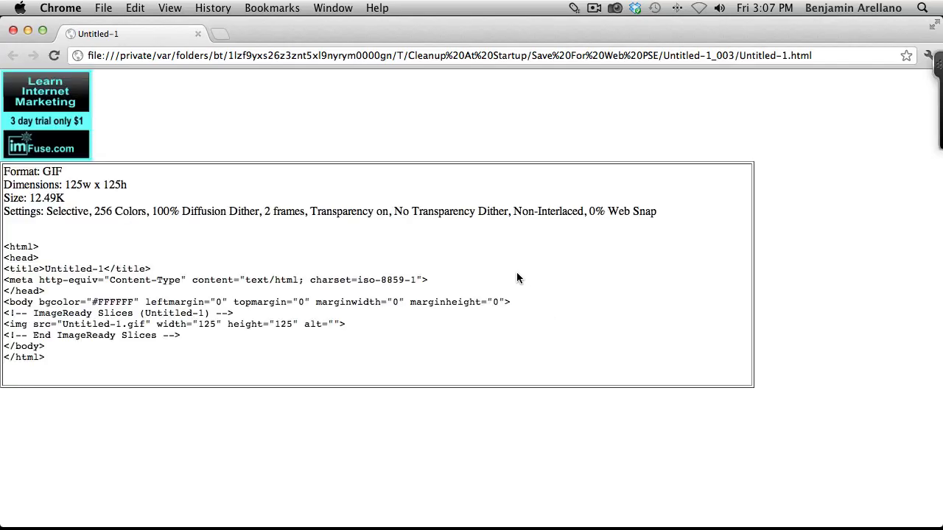
{"action": "mouse_move", "coordinate": [55, 45]}
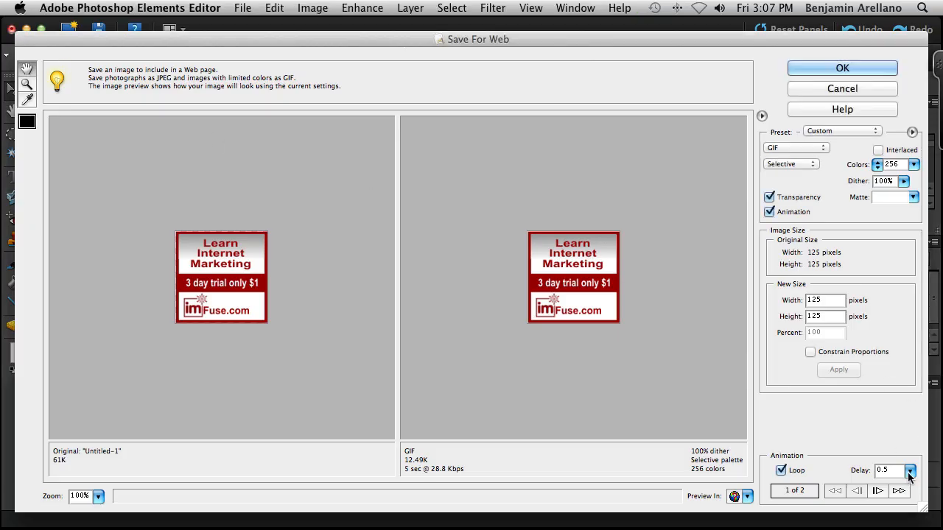
Step: Change the frame delay to 1 second, accept, and name the file Banner-ad-125x125-animated.gif
{"action": "left_click", "coordinate": [908, 468]}
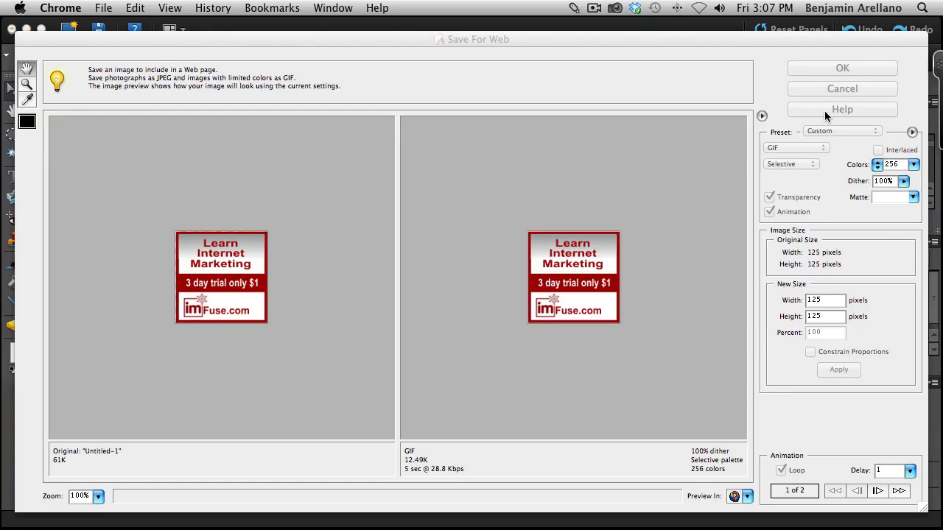
{"action": "left_click", "coordinate": [842, 68]}
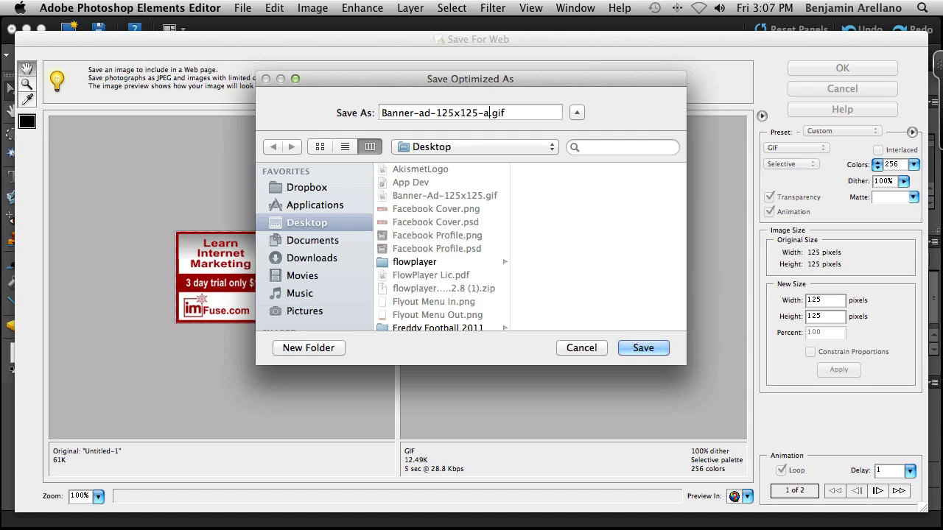
{"action": "type", "text": "nimated"}
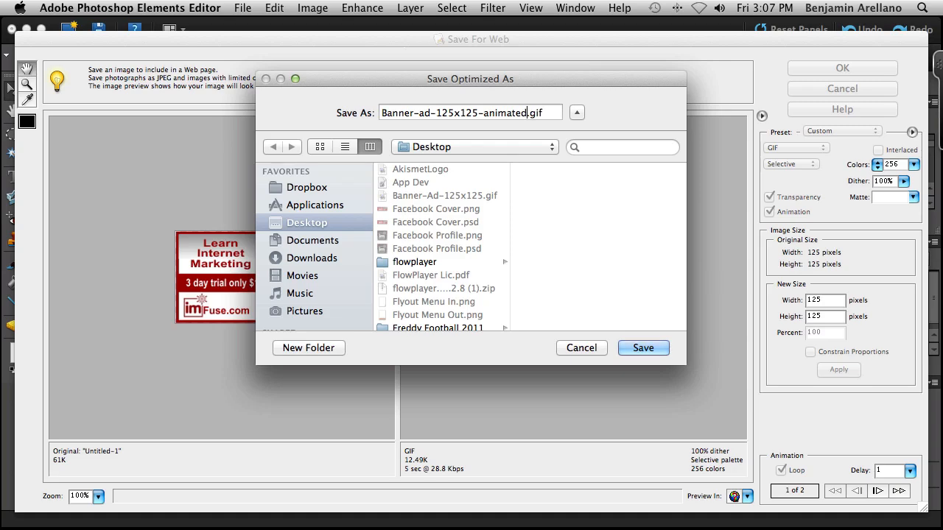